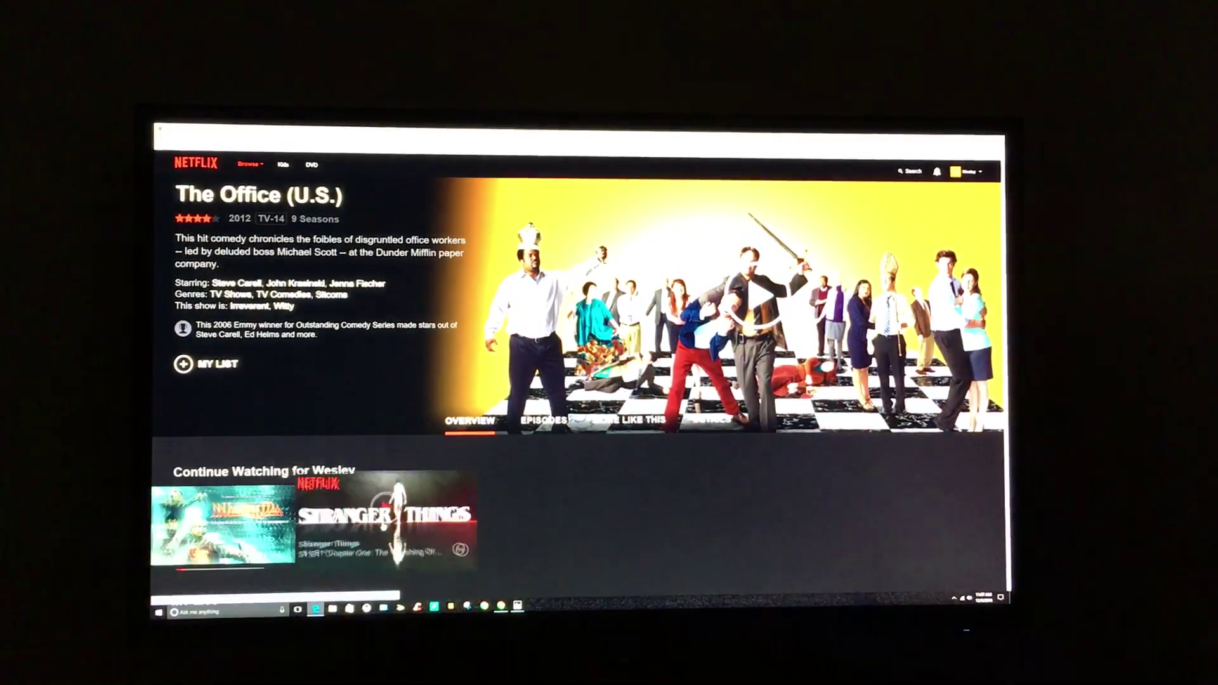
Resume Stranger Things S1E1 'Chapter One: The Vanishing of Will Byers' from Continue Watching
left_click(390, 526)
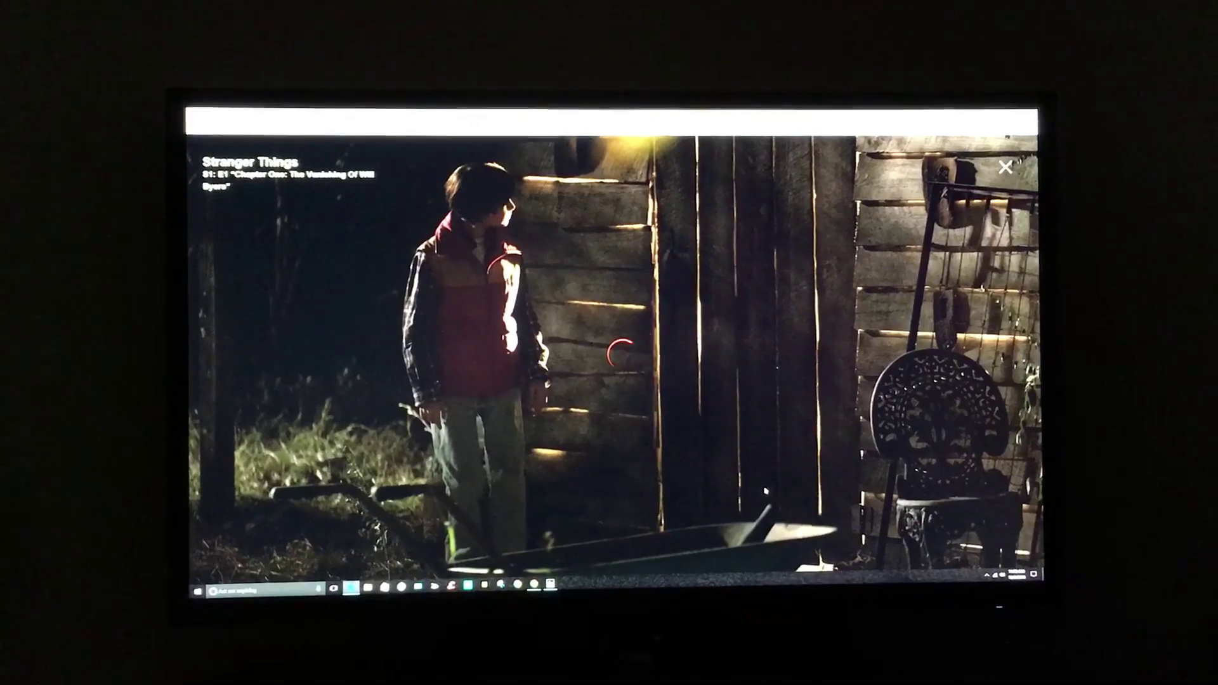